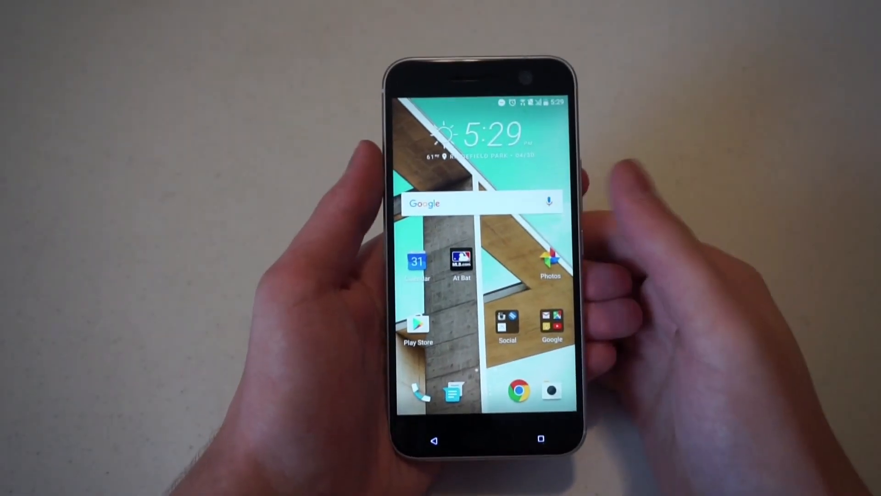
Pull down the notification shade to reach the Settings gear
{"action": "left_click_drag", "start_coordinate": [484, 101], "coordinate": [484, 225]}
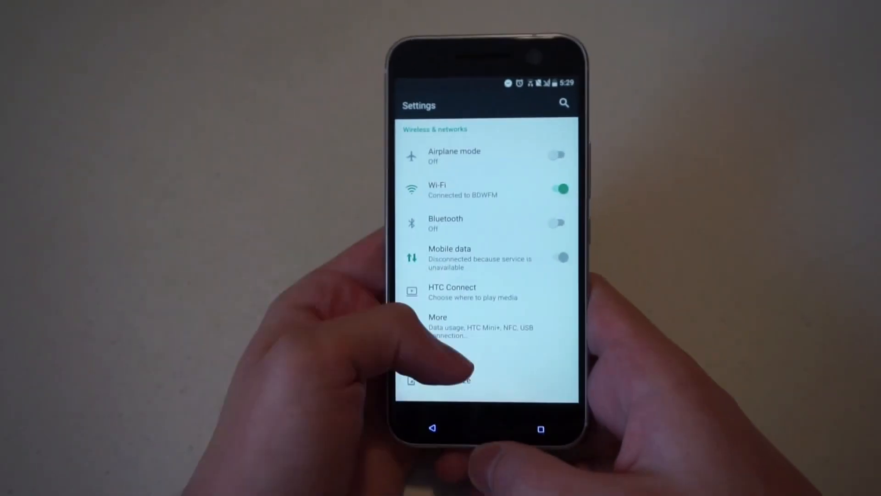
Go to Fingerprint scanner under the Personal section of Settings
{"action": "scroll", "scroll_direction": "down", "scroll_amount": 3}
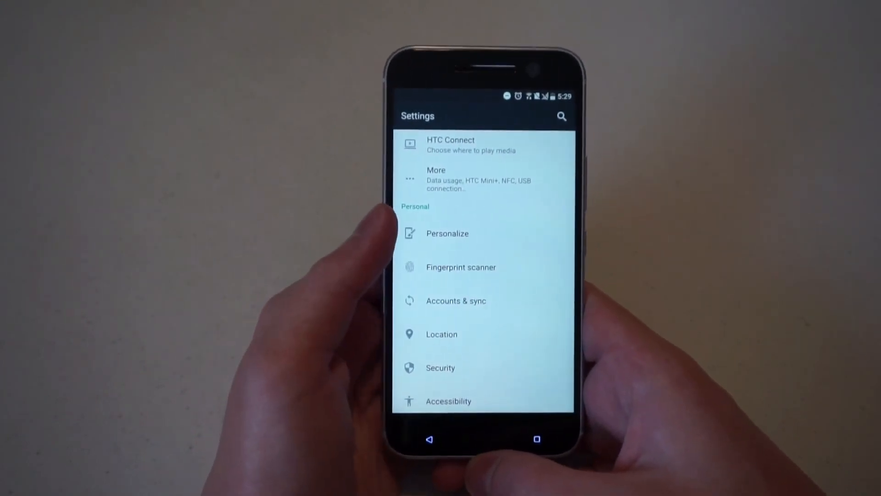
{"action": "left_click", "coordinate": [461, 267]}
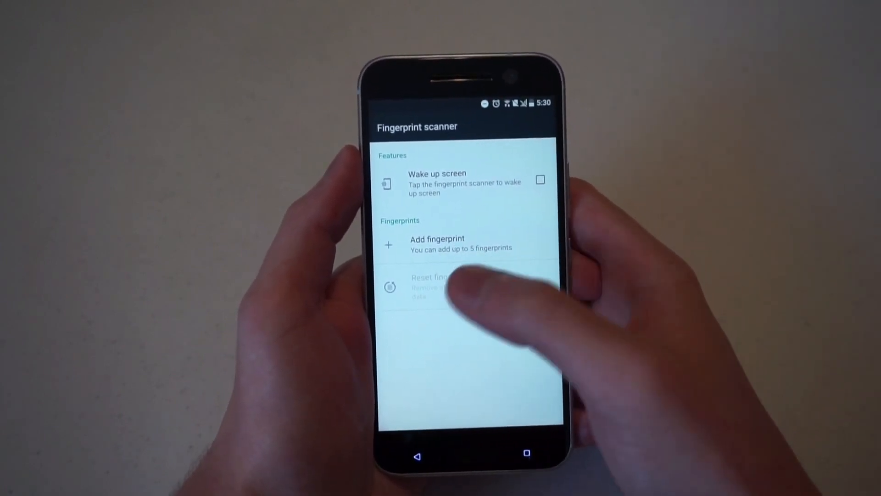
Add a fingerprint with a backup unlock pattern, not required at startup, drawn and confirmed
{"action": "left_click", "coordinate": [437, 243]}
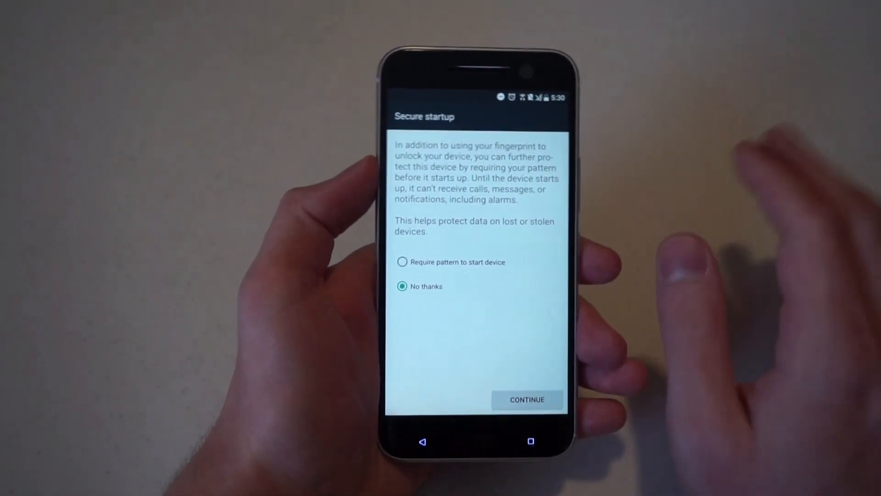
{"action": "left_click", "coordinate": [526, 400]}
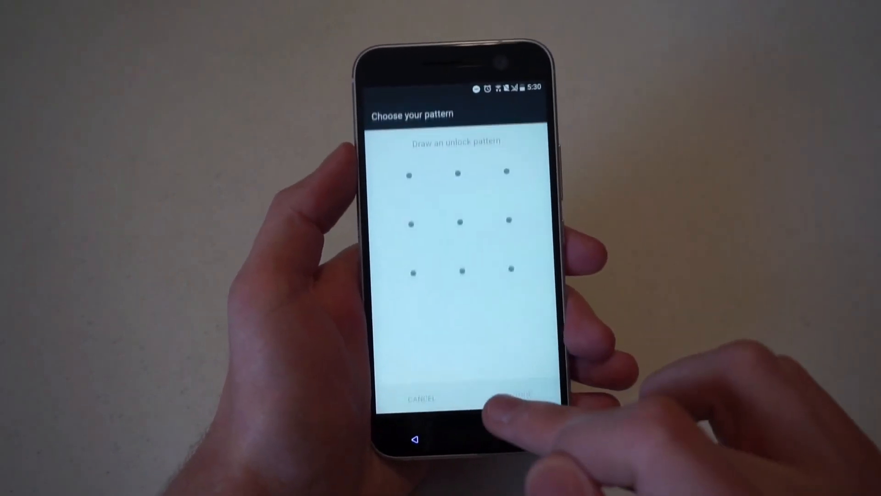
{"action": "left_click_drag", "start_coordinate": [409, 175], "coordinate": [412, 272]}
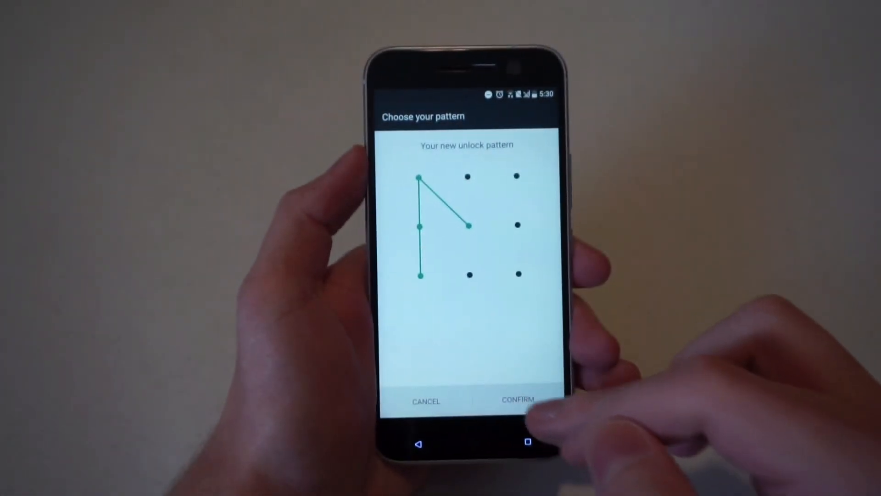
{"action": "left_click", "coordinate": [517, 401]}
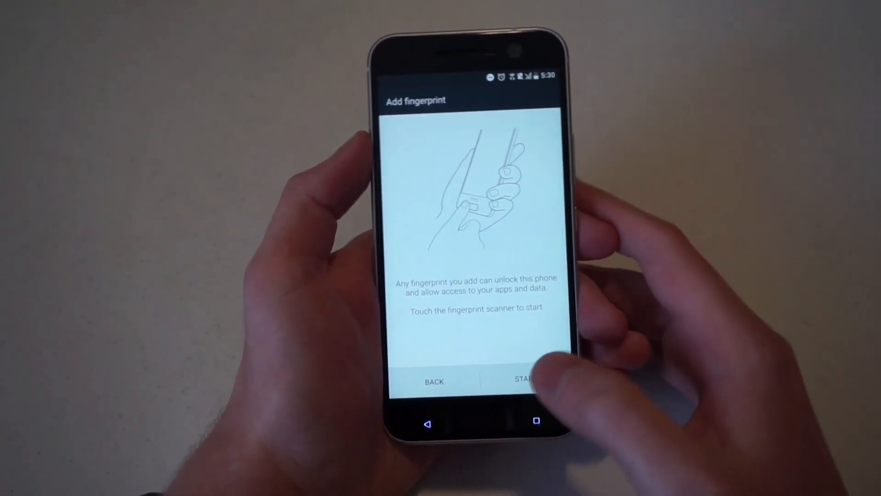
Start the scan and capture the first portions of the fingerprint
{"action": "left_click", "coordinate": [523, 379]}
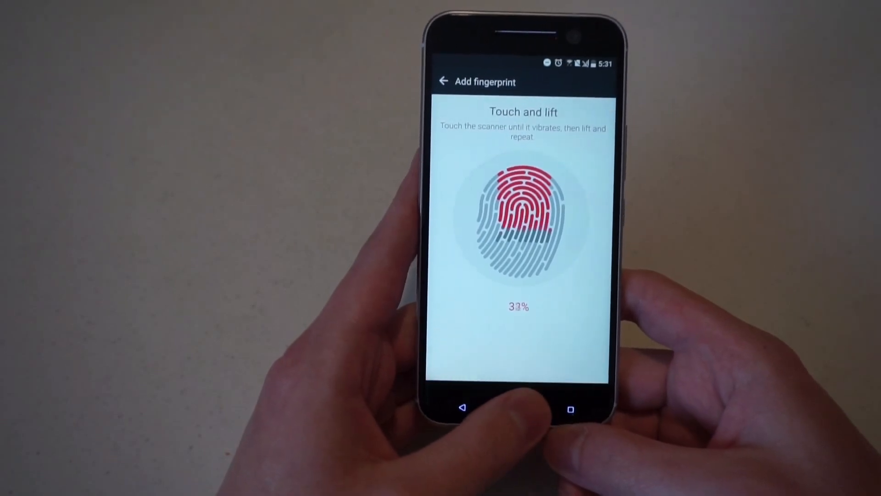
{"action": "left_click", "coordinate": [525, 218]}
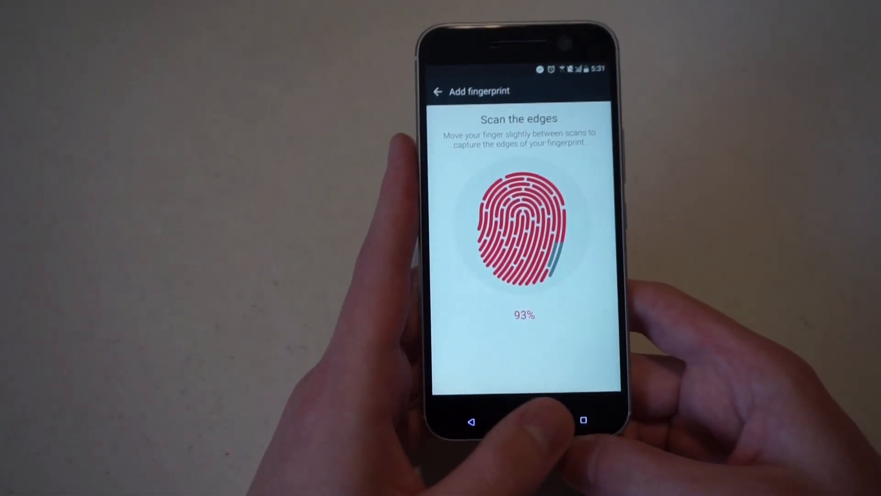
Capture the fingerprint edges until All done! and save it as Finger 1
{"action": "left_click", "coordinate": [518, 236]}
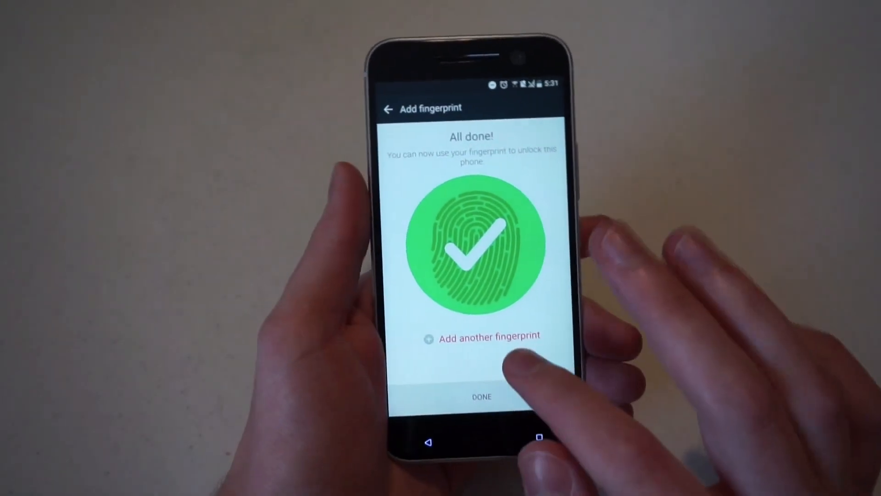
{"action": "left_click", "coordinate": [481, 396]}
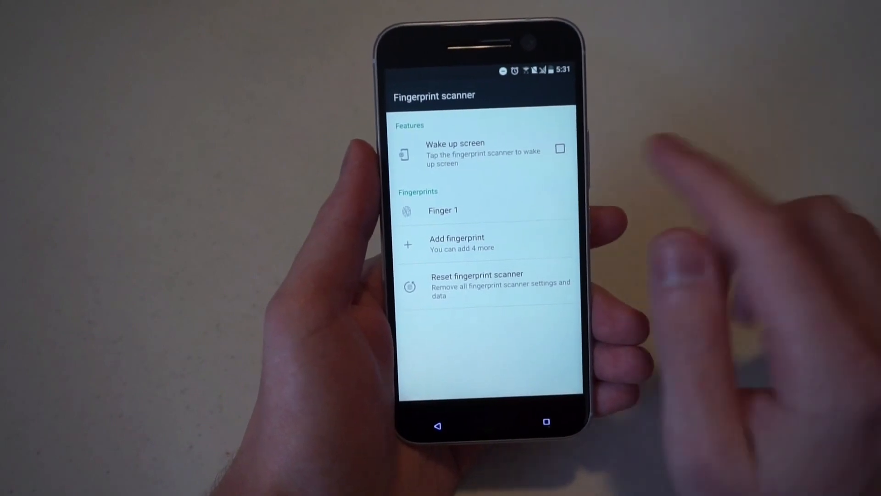
Enable Wake up screen in the Fingerprint scanner settings
{"action": "left_click", "coordinate": [559, 149]}
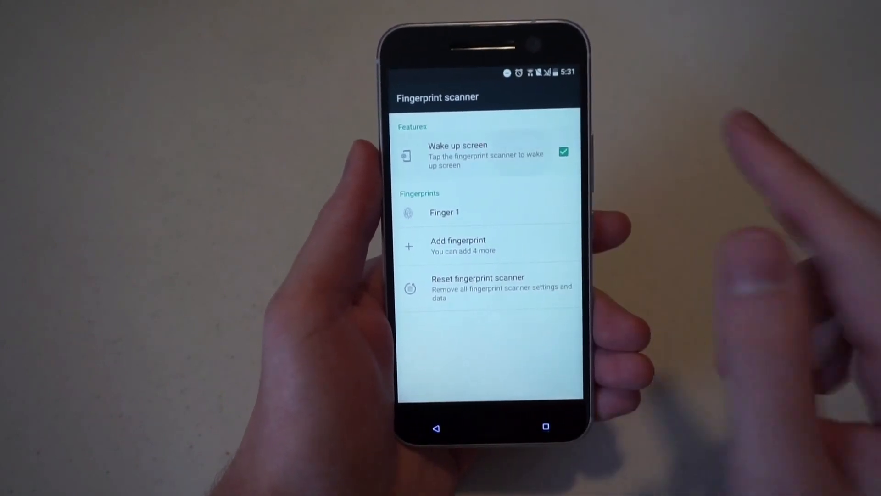